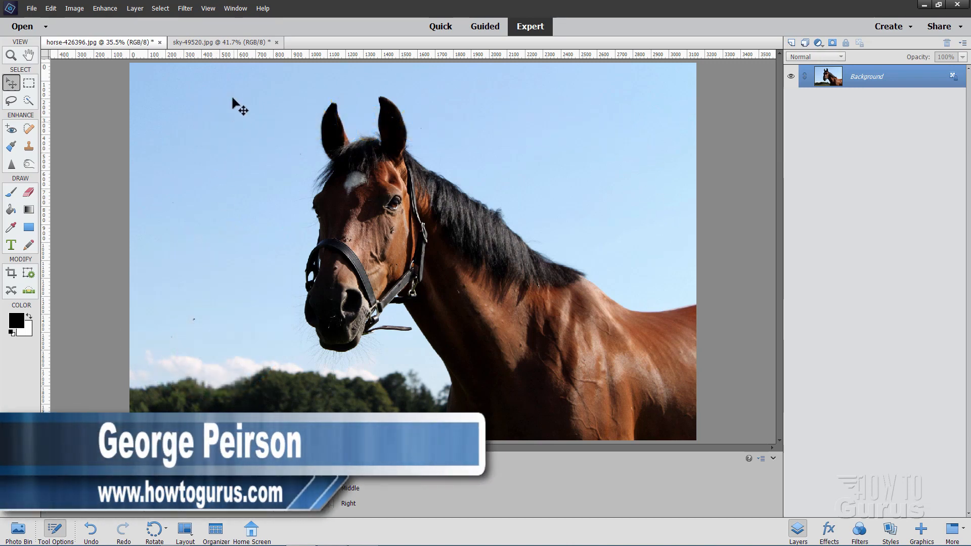
- View the sky photo, return to the horse, and paint a 45 px Quick Selection over it
{"action": "left_click", "coordinate": [204, 42]}
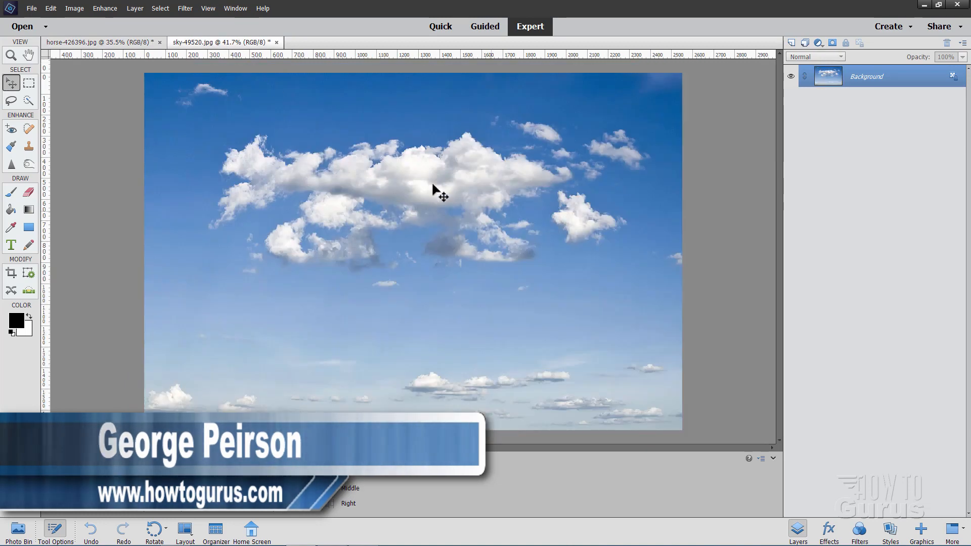
{"action": "left_click", "coordinate": [93, 42]}
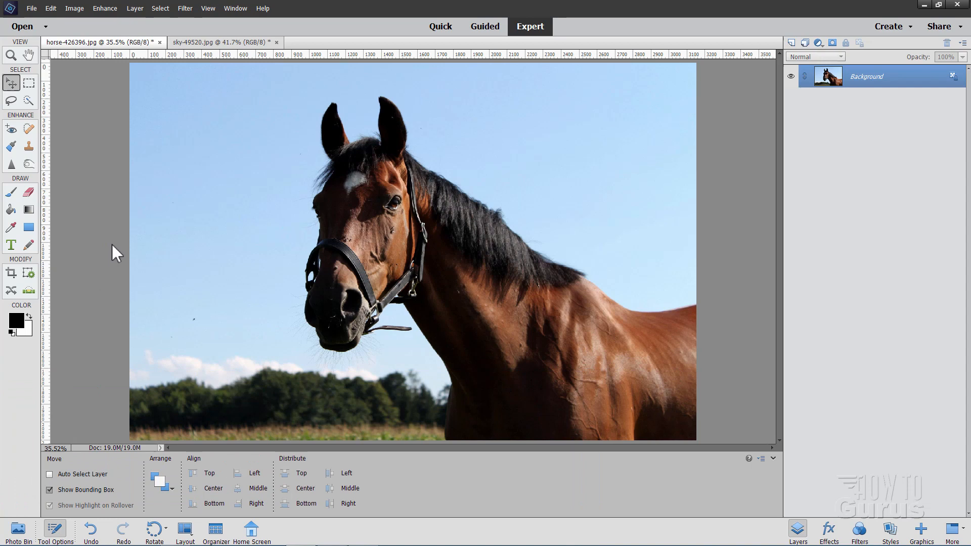
{"action": "mouse_move", "coordinate": [268, 92]}
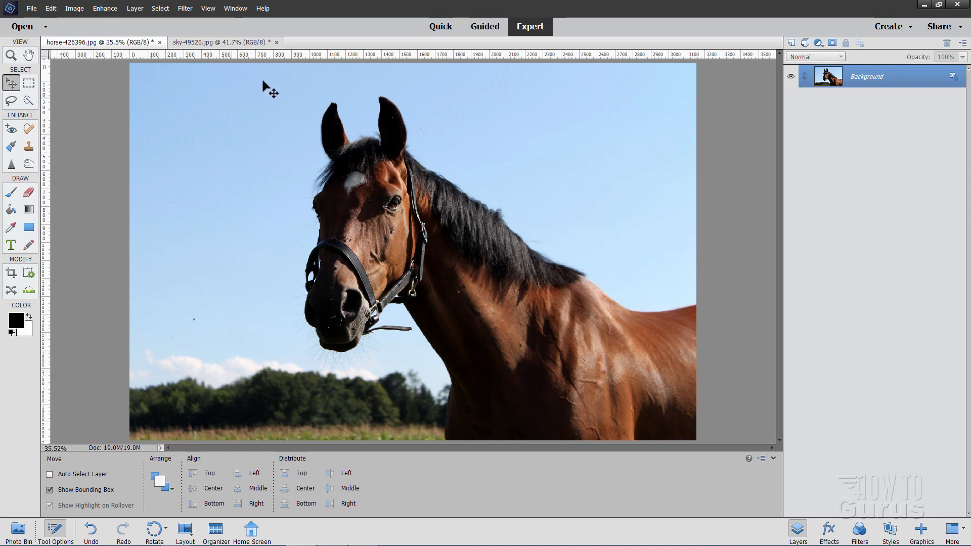
{"action": "mouse_move", "coordinate": [418, 251]}
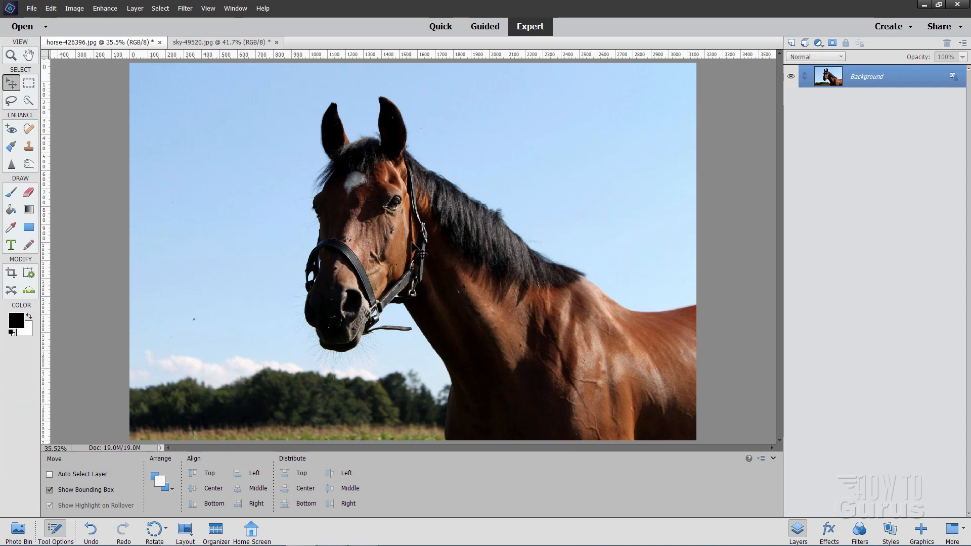
{"action": "mouse_move", "coordinate": [507, 279]}
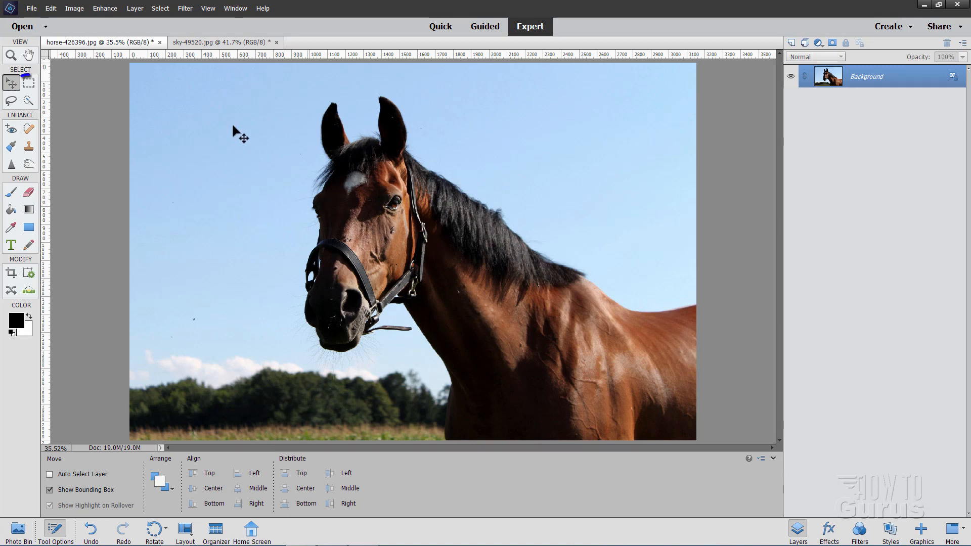
{"action": "left_click", "coordinate": [28, 101]}
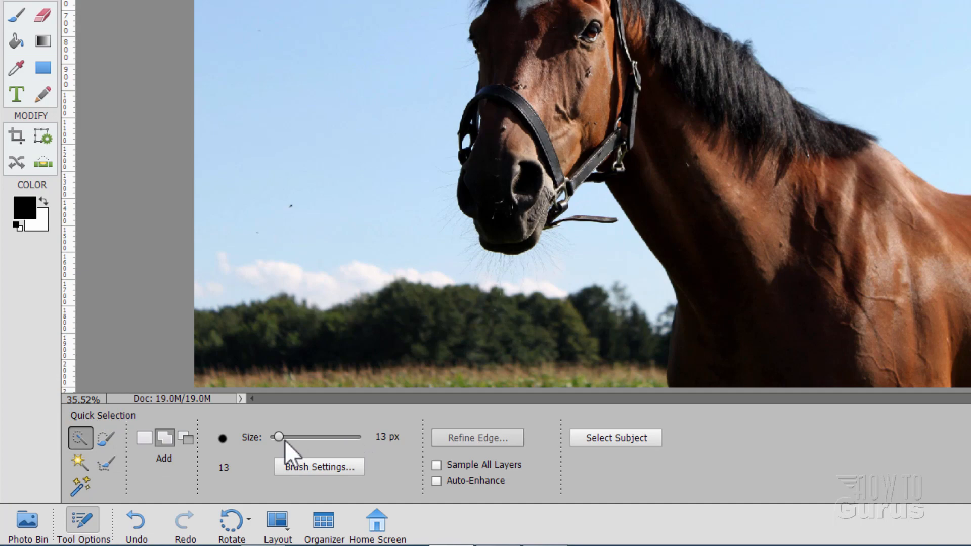
{"action": "left_click_drag", "start_coordinate": [277, 436], "coordinate": [303, 436]}
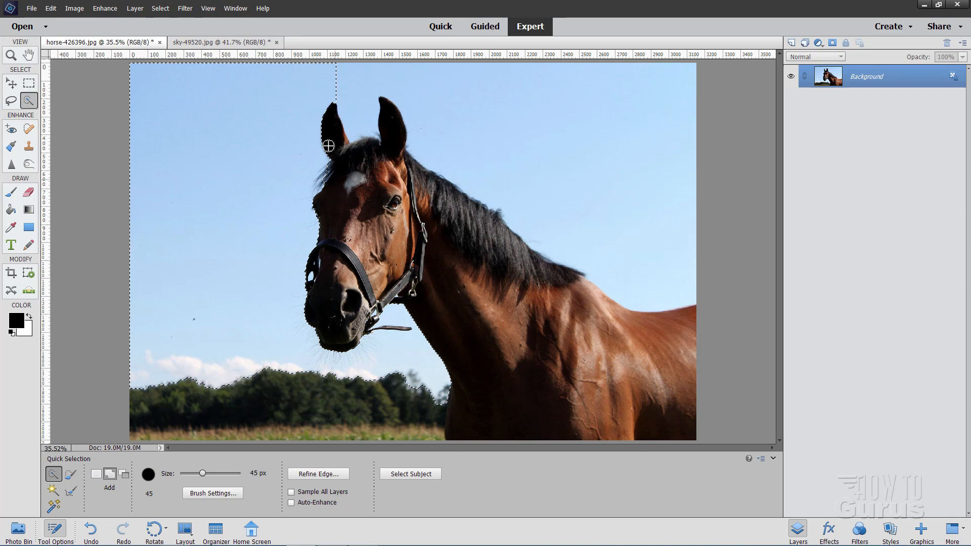
{"action": "left_click_drag", "start_coordinate": [329, 146], "coordinate": [547, 145]}
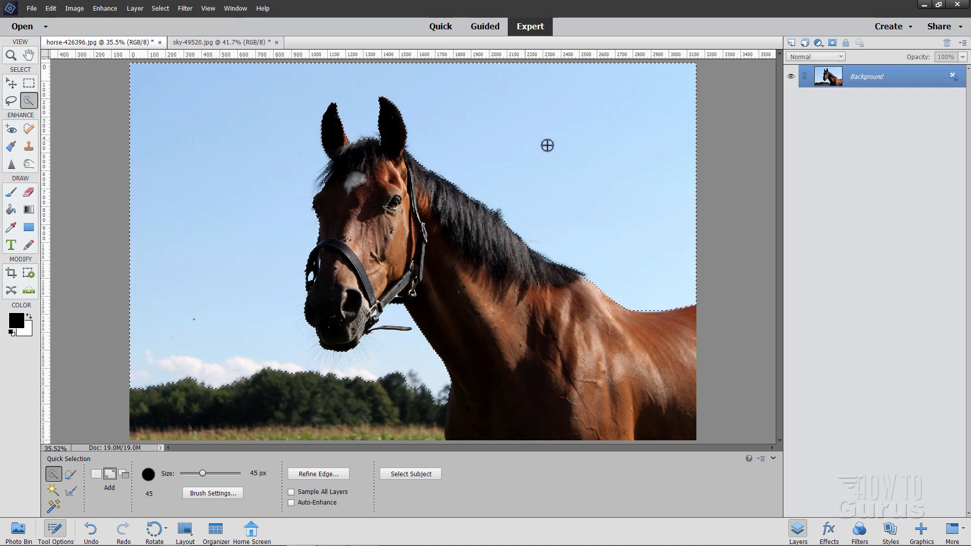
{"action": "mouse_move", "coordinate": [250, 116]}
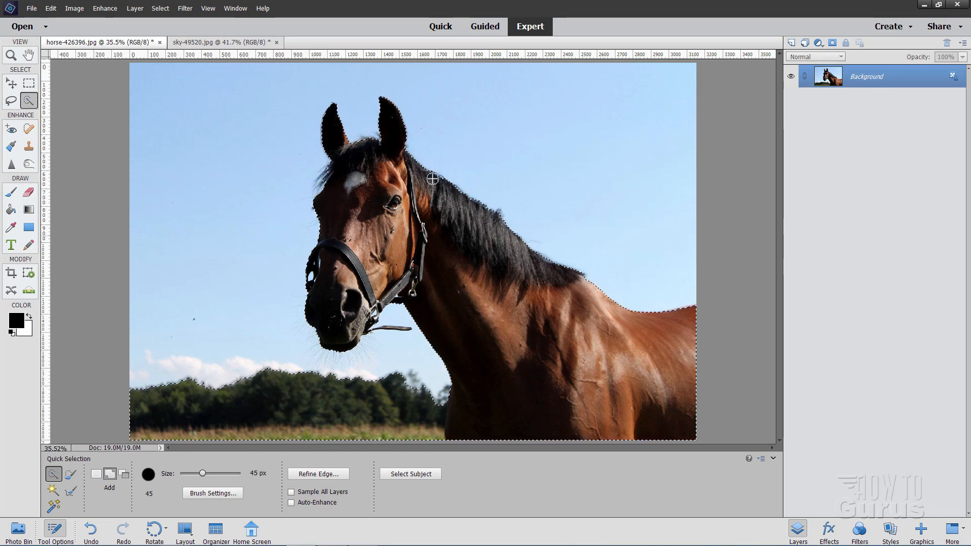
- Open Refine Edge with Smart Radius and paint along the mane, ears and forelock edges
{"action": "left_click", "coordinate": [317, 474]}
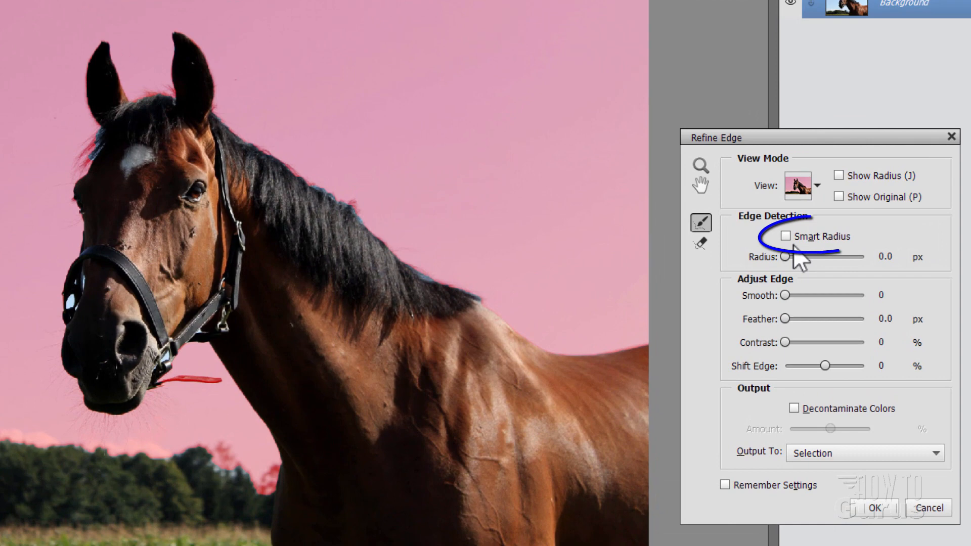
{"action": "left_click", "coordinate": [785, 236]}
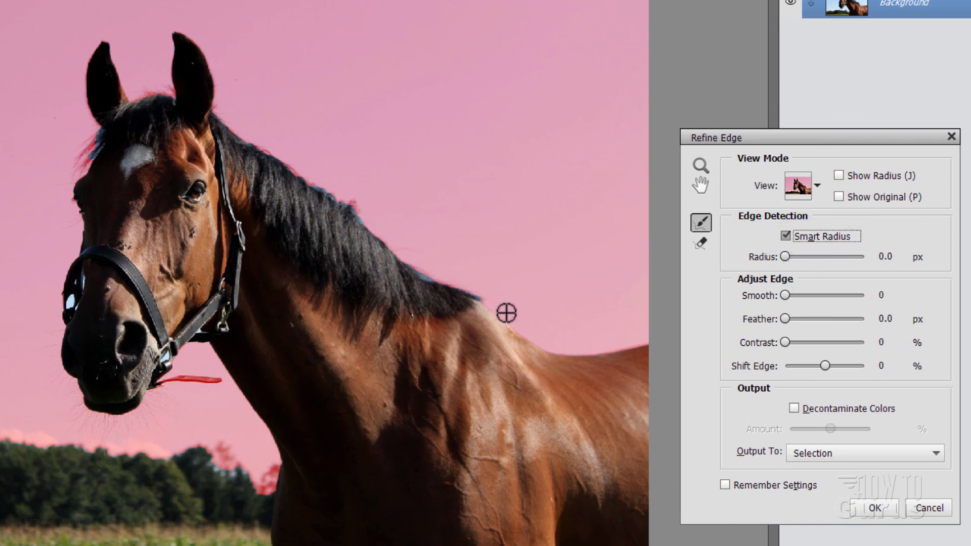
{"action": "left_click_drag", "start_coordinate": [507, 314], "coordinate": [403, 261]}
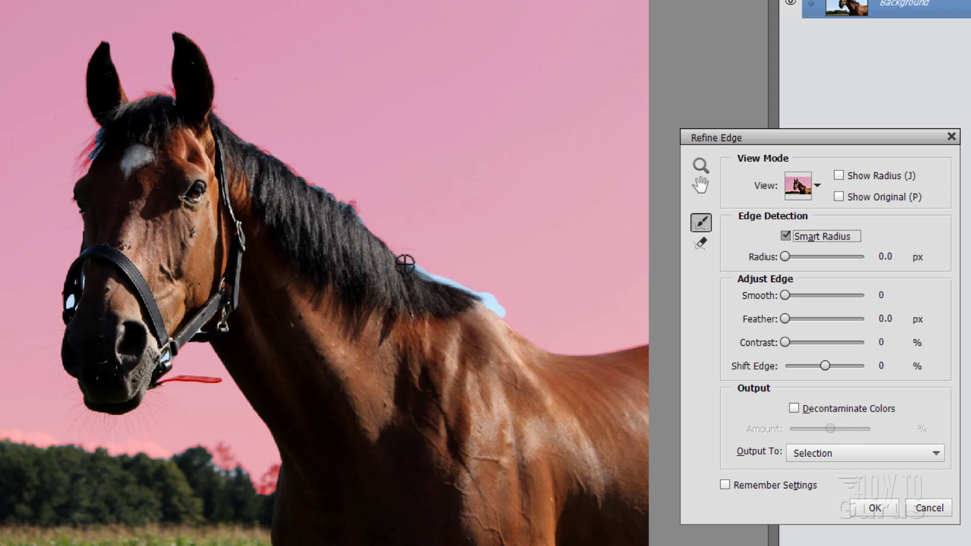
{"action": "left_click_drag", "start_coordinate": [405, 262], "coordinate": [340, 210]}
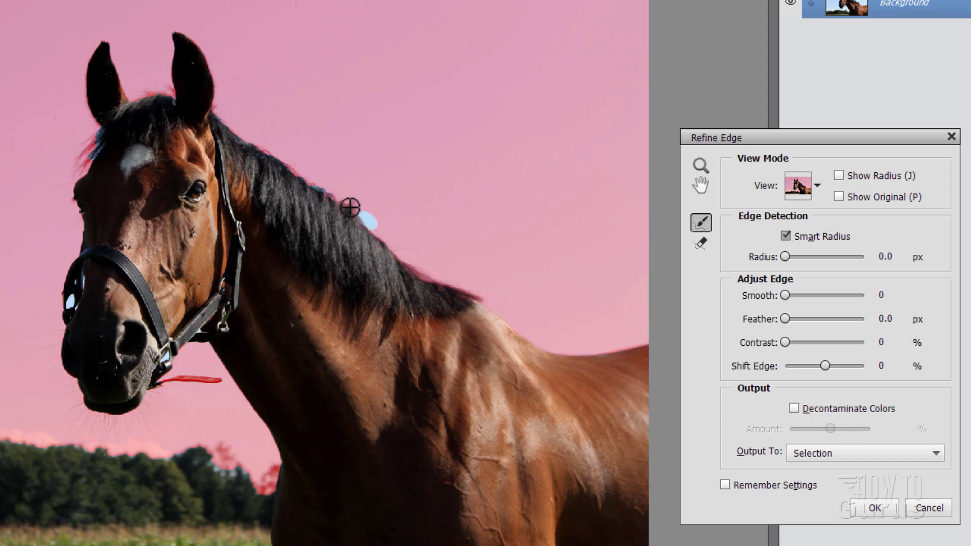
{"action": "left_click_drag", "start_coordinate": [350, 207], "coordinate": [243, 138]}
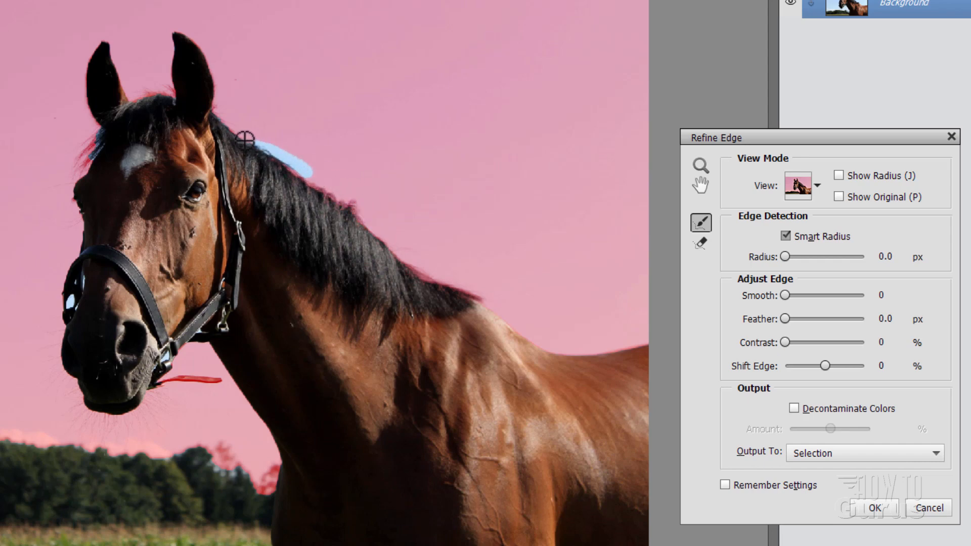
{"action": "left_click_drag", "start_coordinate": [243, 136], "coordinate": [172, 96]}
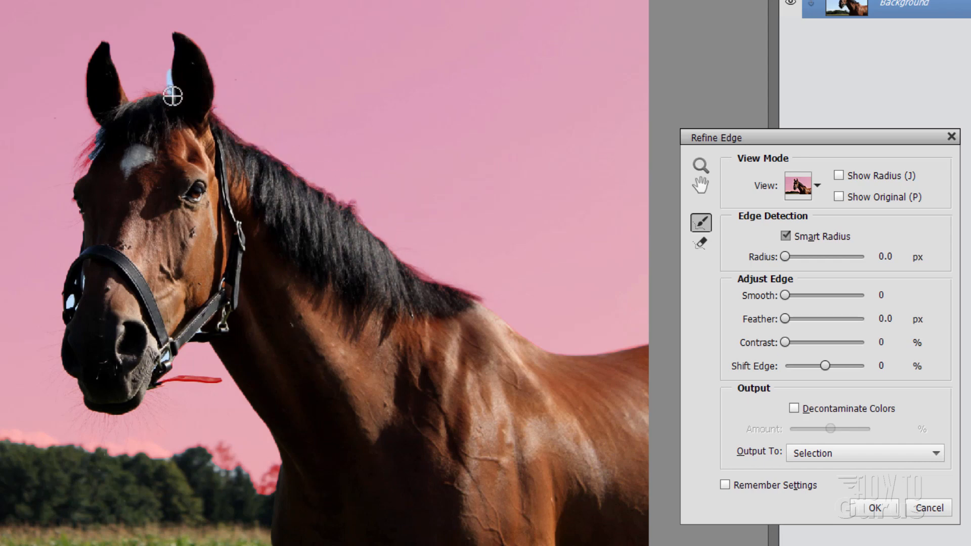
{"action": "left_click_drag", "start_coordinate": [172, 96], "coordinate": [103, 124]}
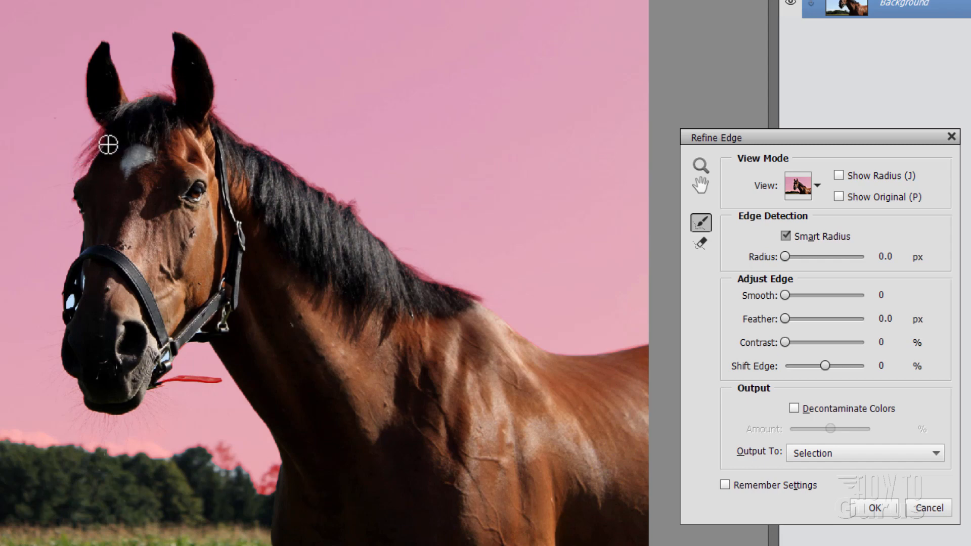
{"action": "left_click_drag", "start_coordinate": [109, 145], "coordinate": [57, 325]}
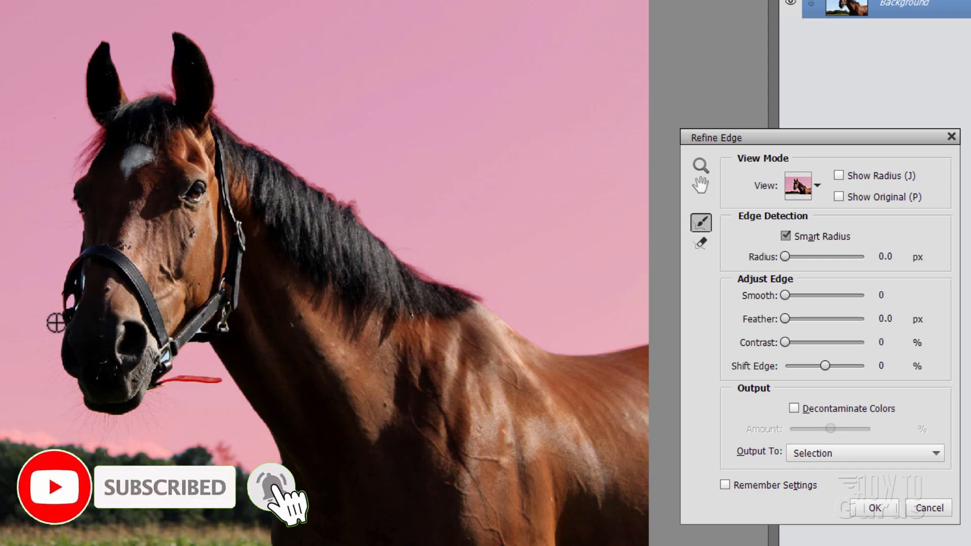
{"action": "mouse_move", "coordinate": [229, 377]}
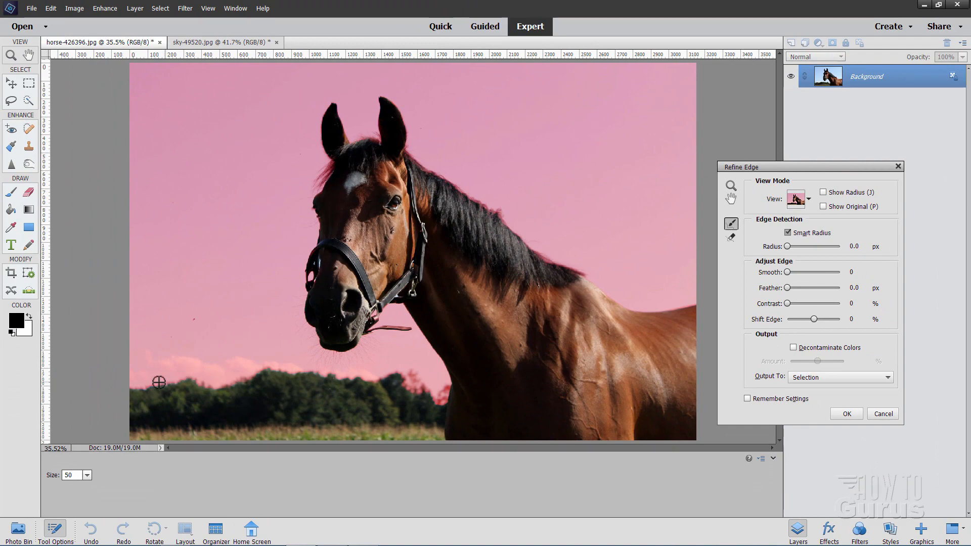
{"action": "mouse_move", "coordinate": [540, 163]}
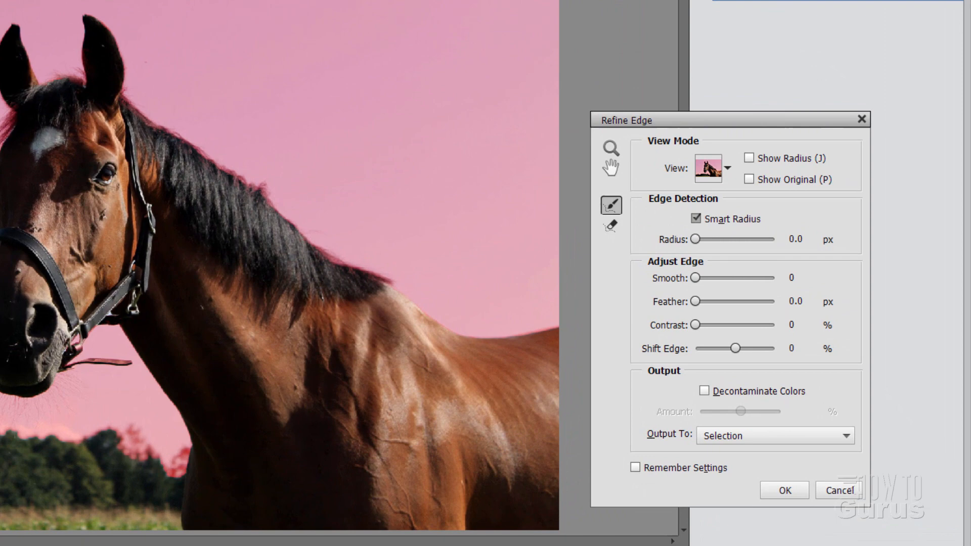
{"action": "mouse_move", "coordinate": [681, 124]}
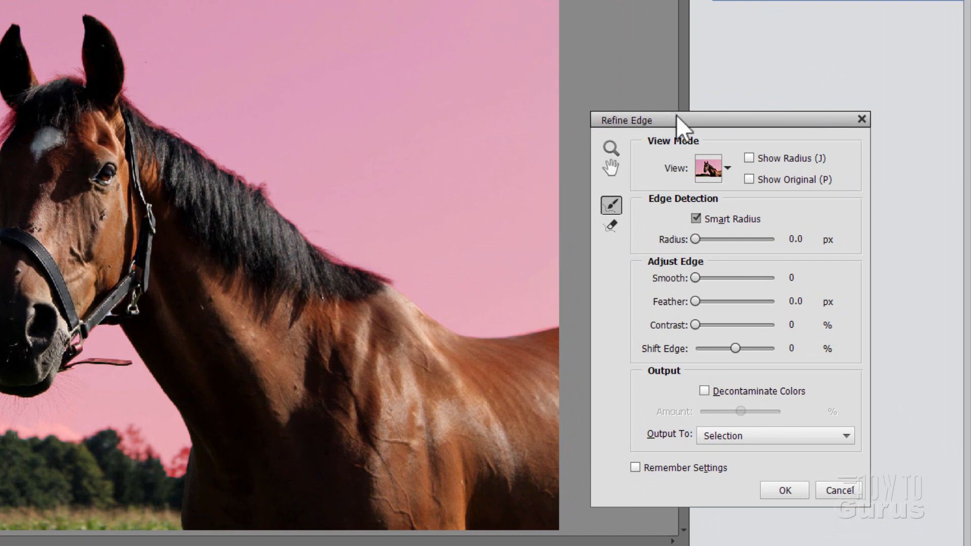
- Output the refined horse to a New Layer with Layer Mask and hide the Background layer
{"action": "left_click", "coordinate": [775, 435]}
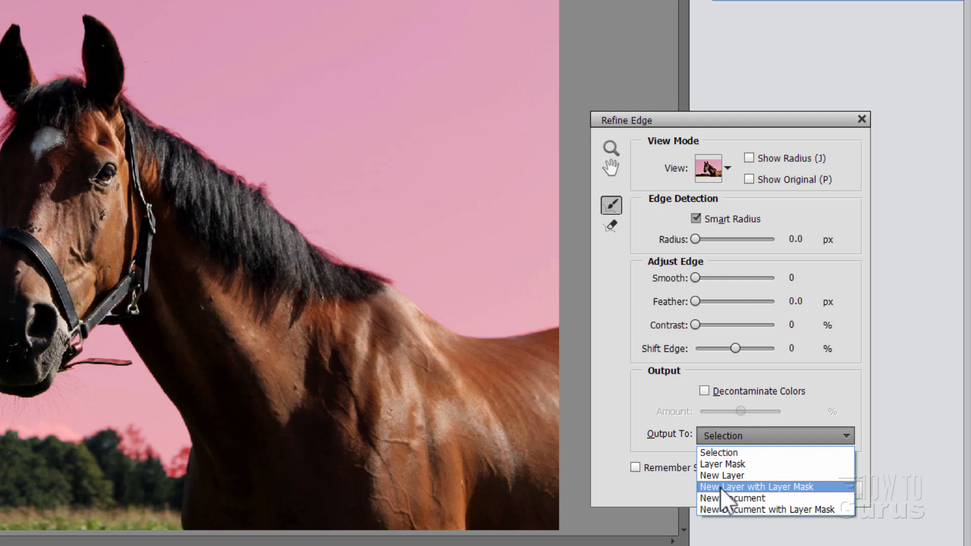
{"action": "left_click", "coordinate": [755, 486]}
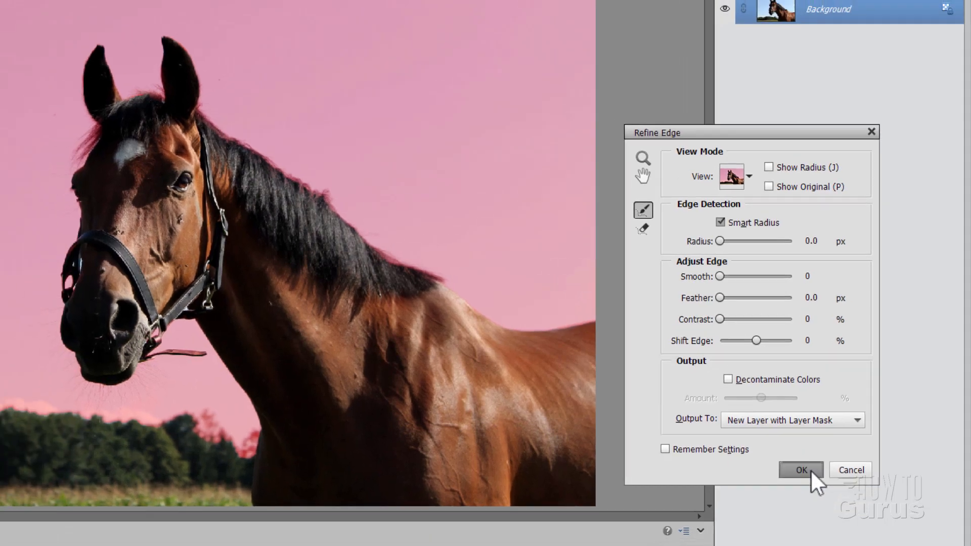
{"action": "left_click", "coordinate": [799, 470]}
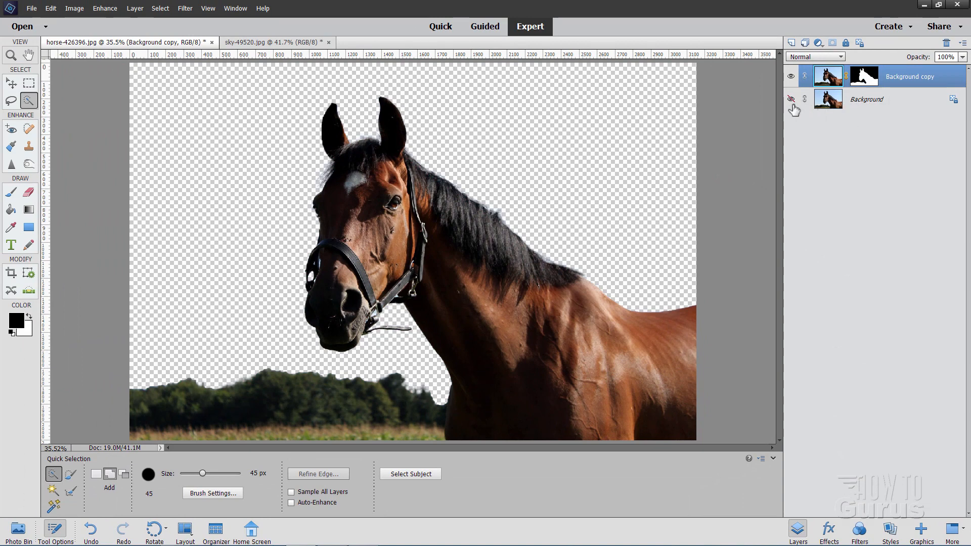
{"action": "left_click", "coordinate": [11, 82]}
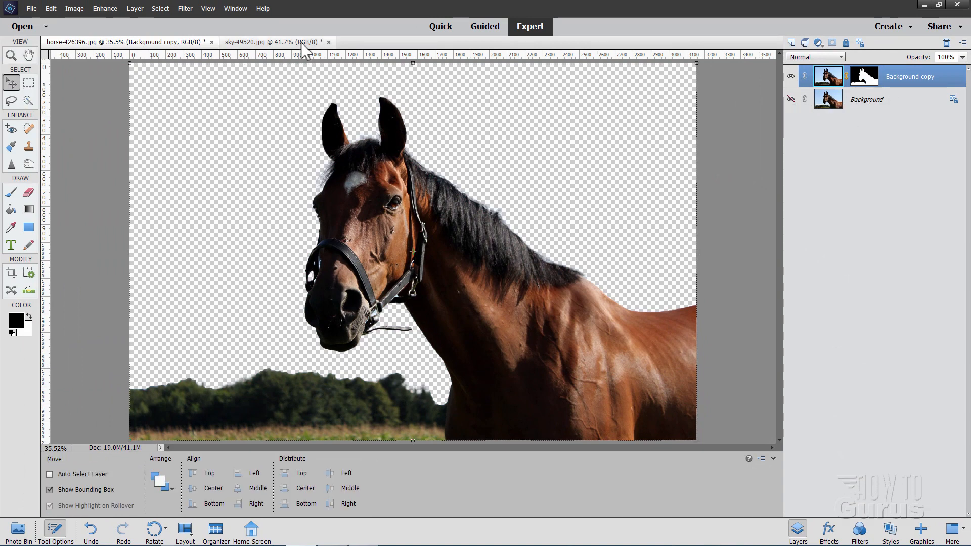
- Float the sky photo tab and enable Allow Floating Documents in Expert Mode in General preferences
{"action": "left_click", "coordinate": [272, 42]}
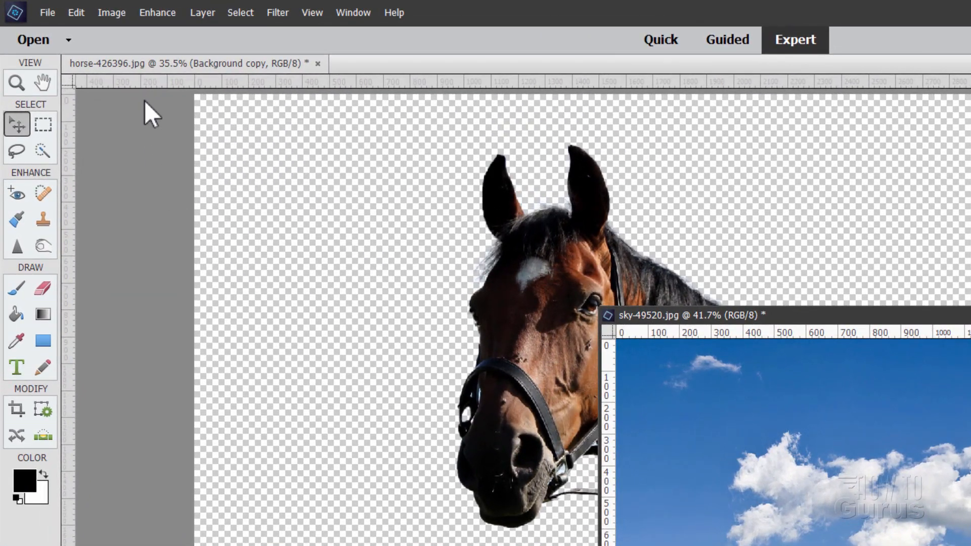
{"action": "left_click", "coordinate": [75, 12]}
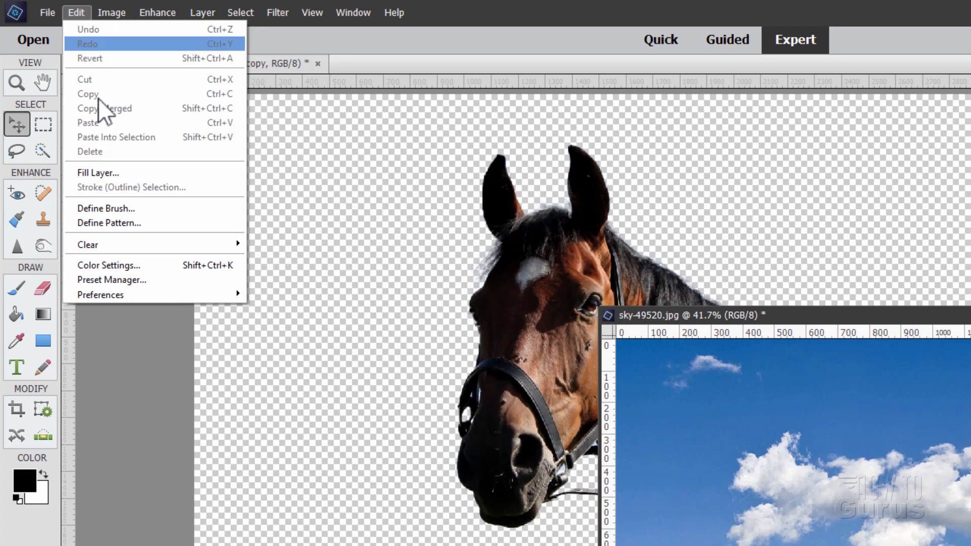
{"action": "mouse_move", "coordinate": [111, 295]}
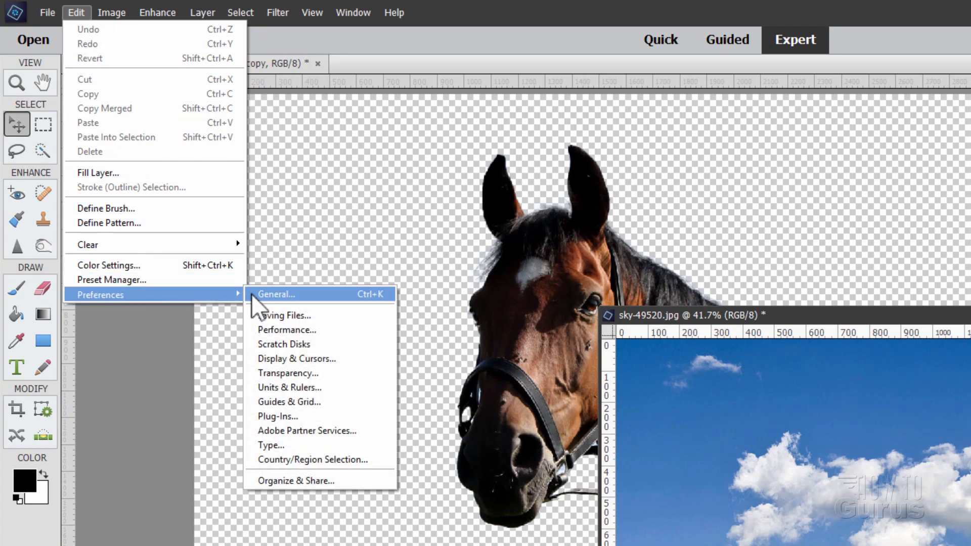
{"action": "left_click", "coordinate": [276, 294]}
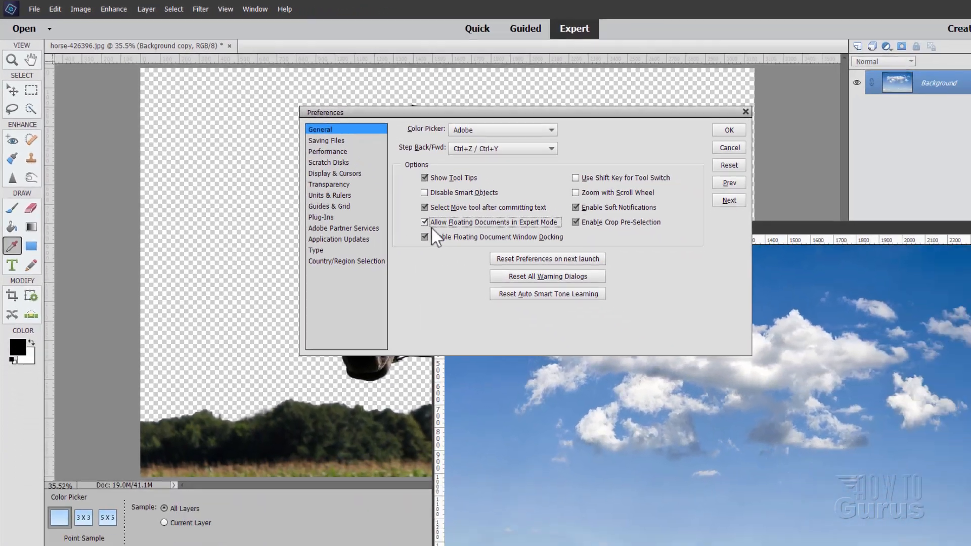
{"action": "left_click", "coordinate": [727, 130]}
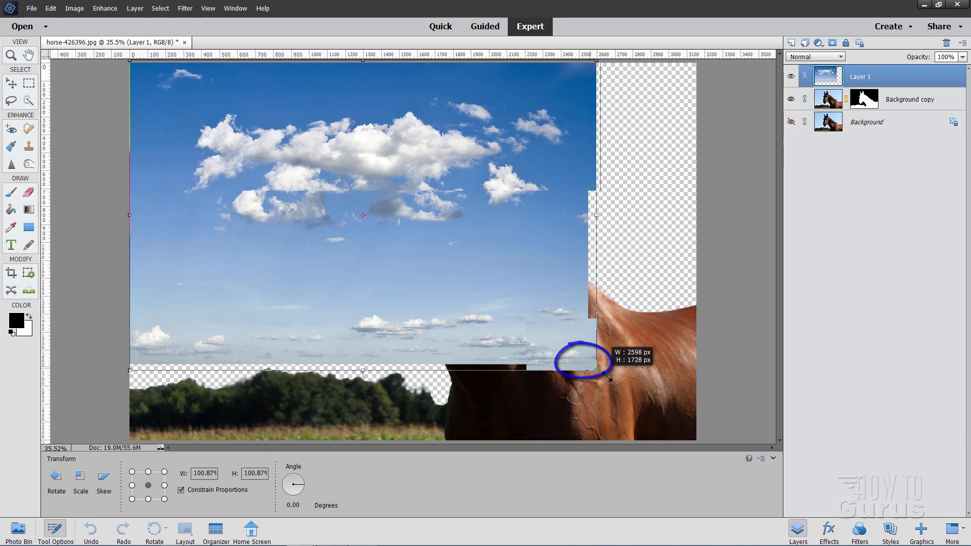
- Scale the sky layer by its corner handle to cover the canvas and commit
{"action": "left_click_drag", "start_coordinate": [596, 370], "coordinate": [695, 435]}
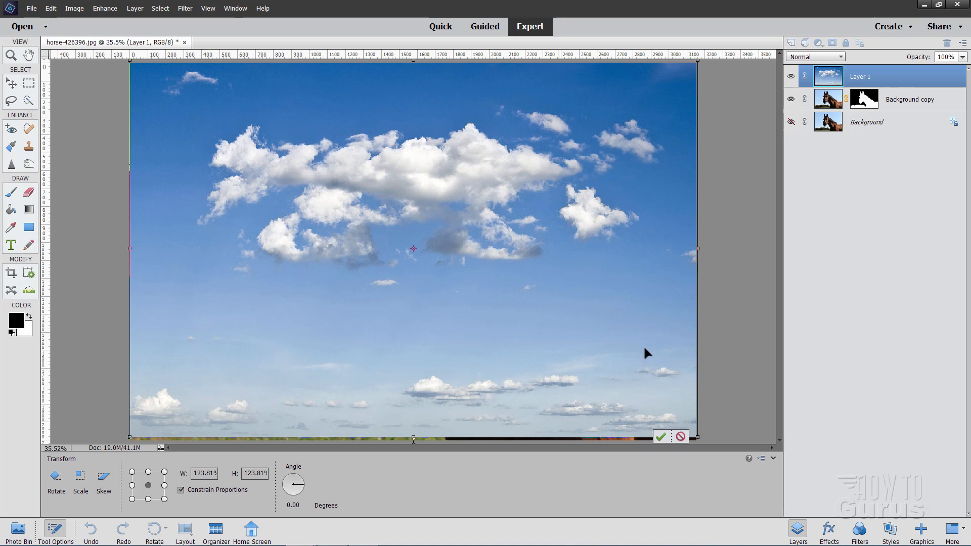
{"action": "left_click", "coordinate": [660, 436]}
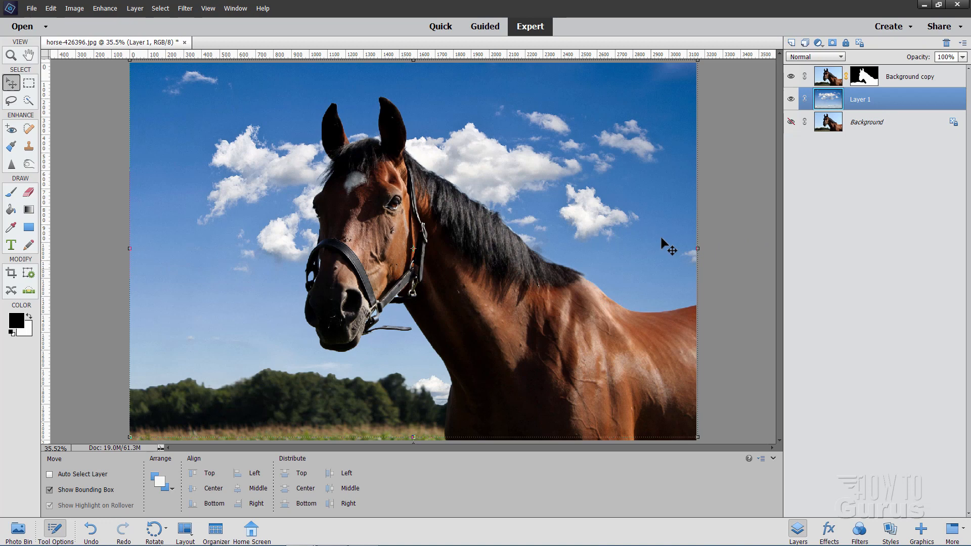
{"action": "mouse_move", "coordinate": [176, 277]}
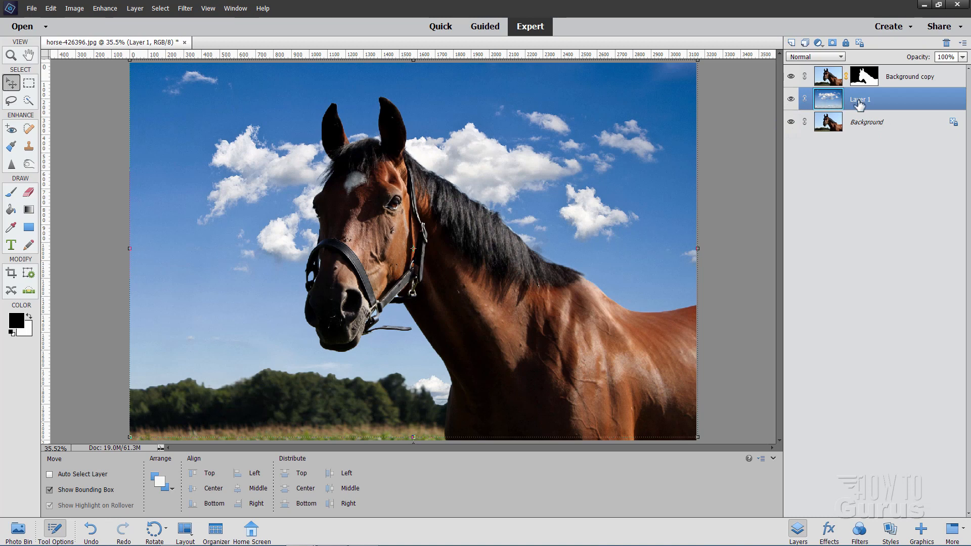
- Turn the Background layer's visibility back on in the Layers panel
{"action": "left_click", "coordinate": [791, 99]}
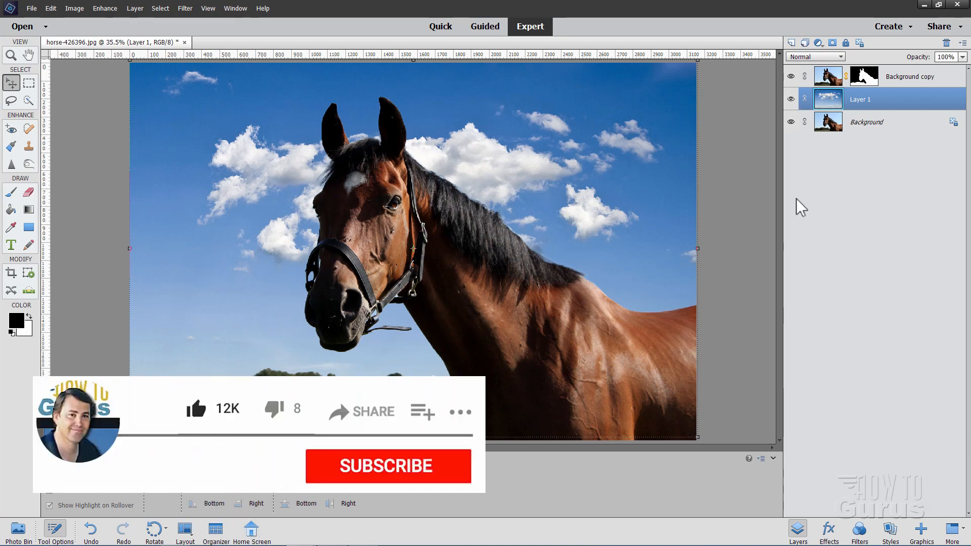
{"action": "left_click", "coordinate": [388, 466]}
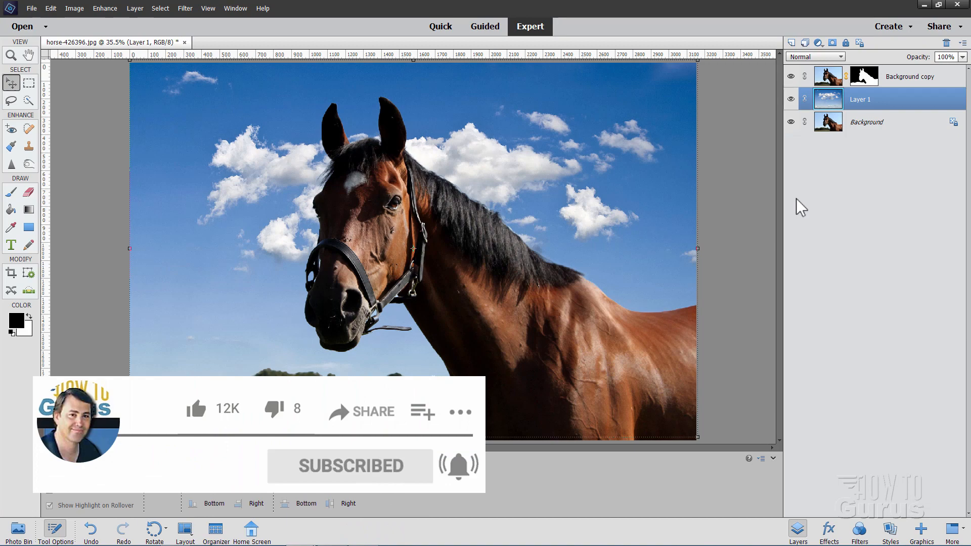